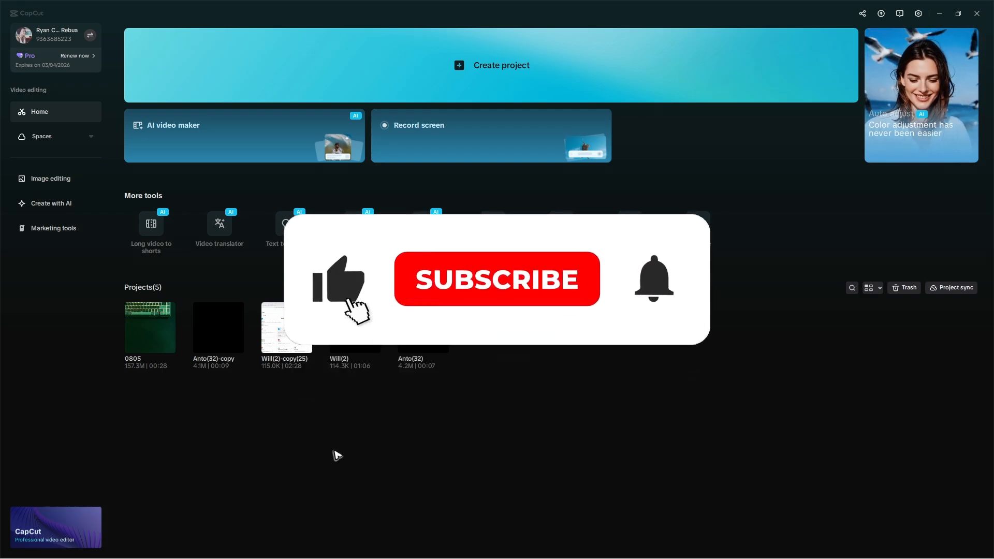
- Confirm CapCut is the latest version, then open Settings showing the 7.48MB draft cache
click(496, 279)
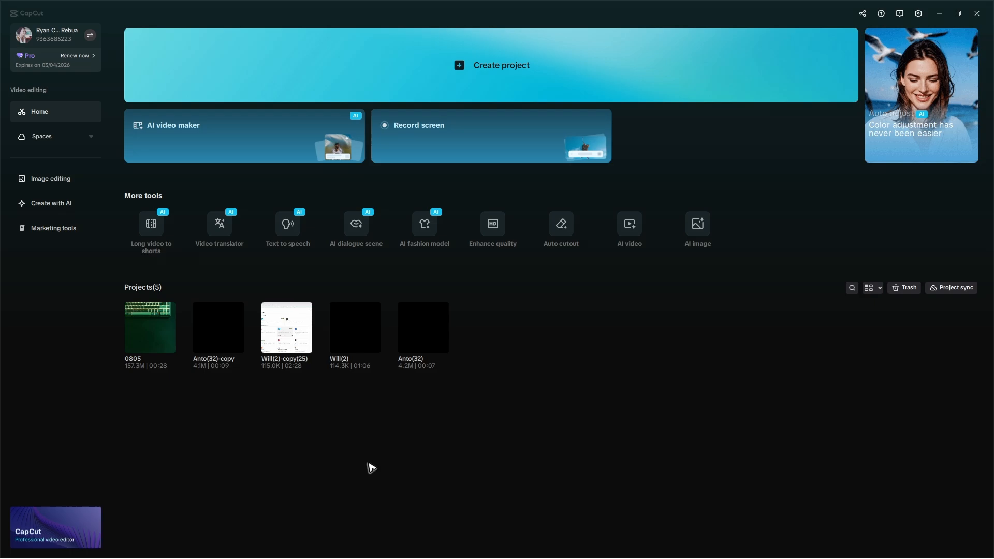
mouse_move(384, 450)
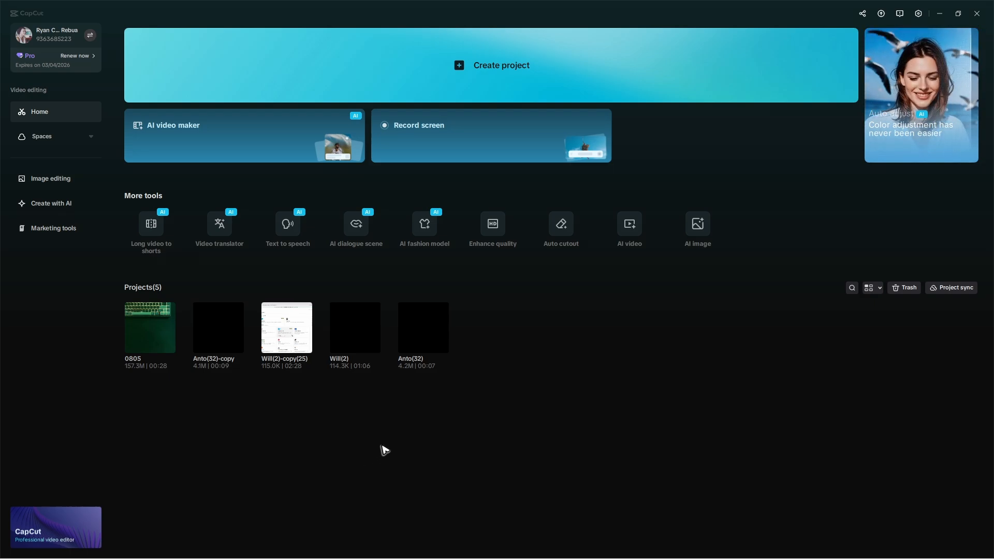
mouse_move(918, 13)
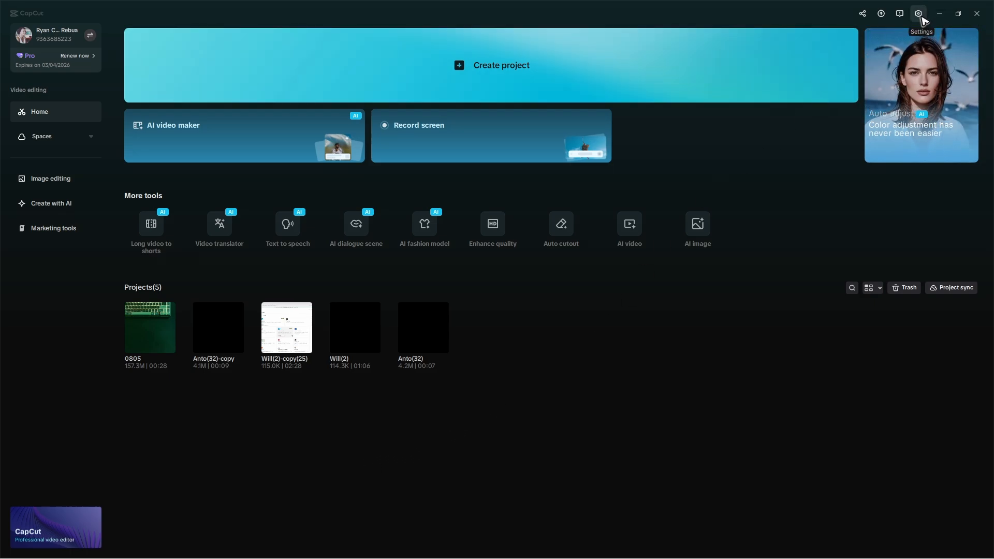
click(918, 13)
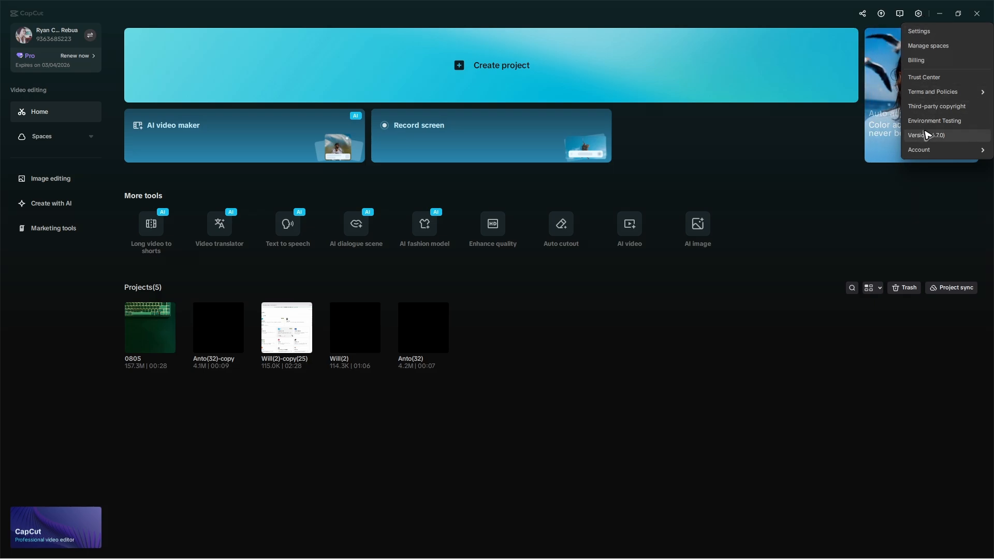
click(926, 135)
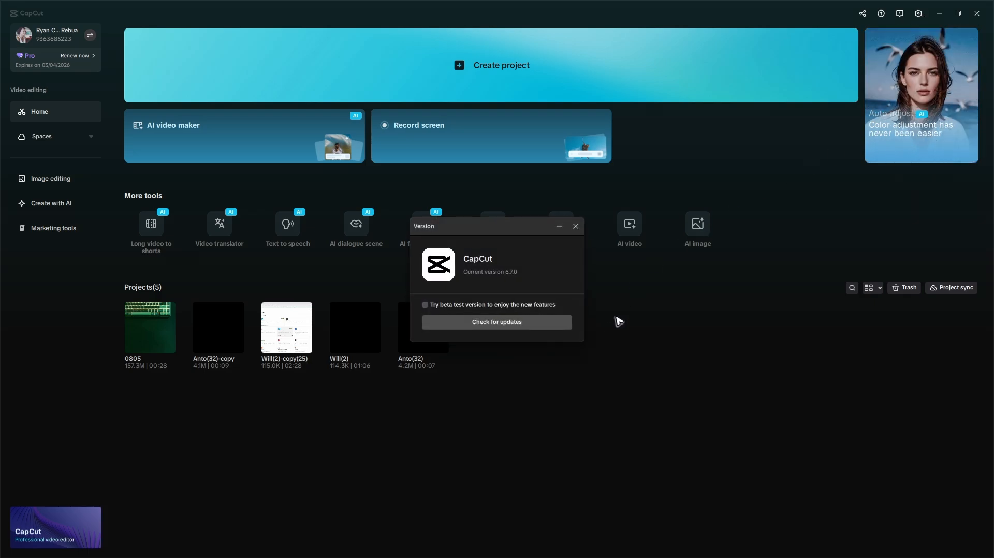
click(496, 322)
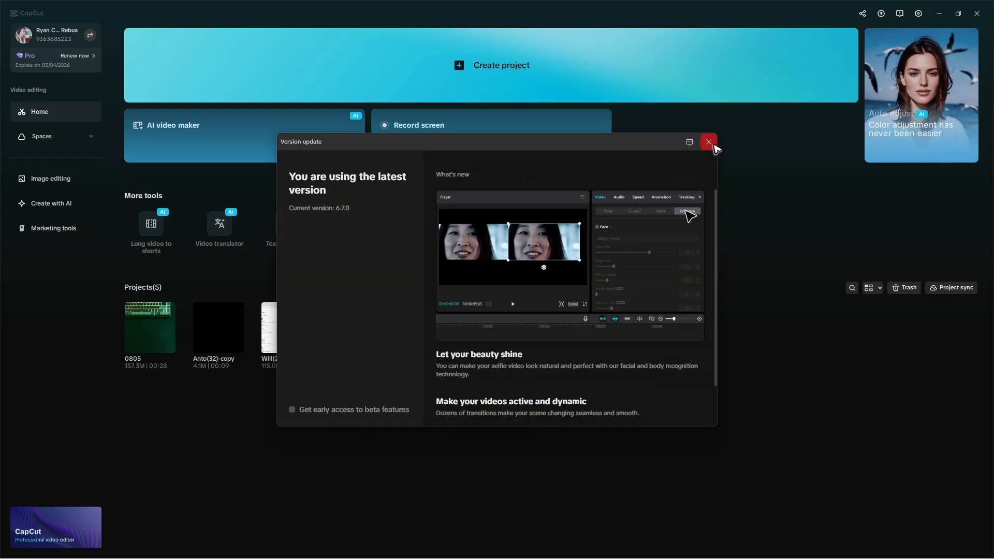
click(708, 141)
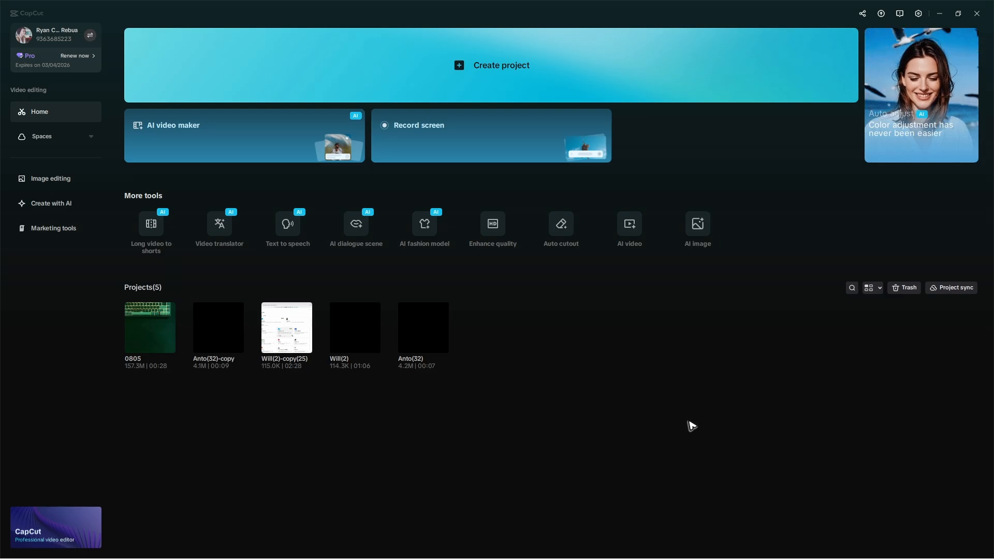
click(918, 13)
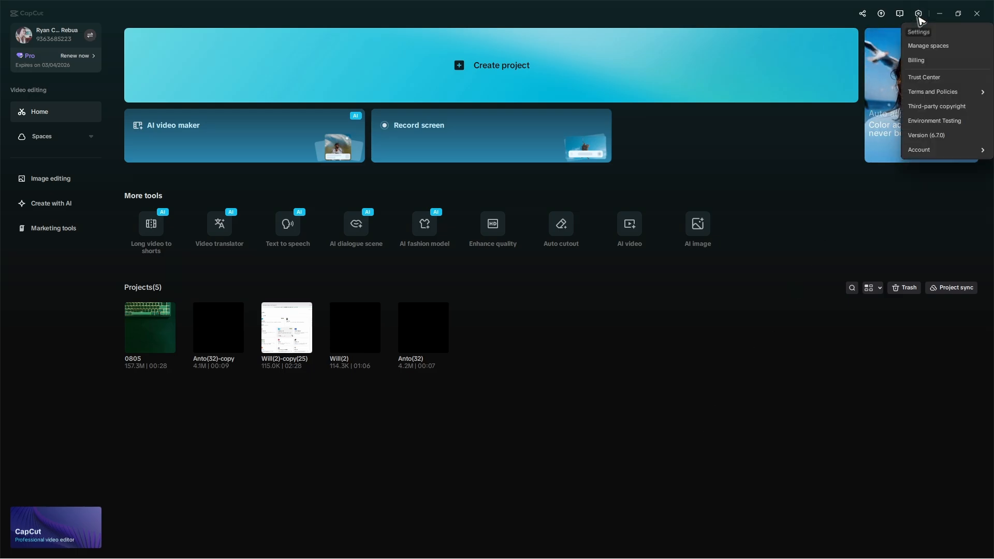
click(917, 32)
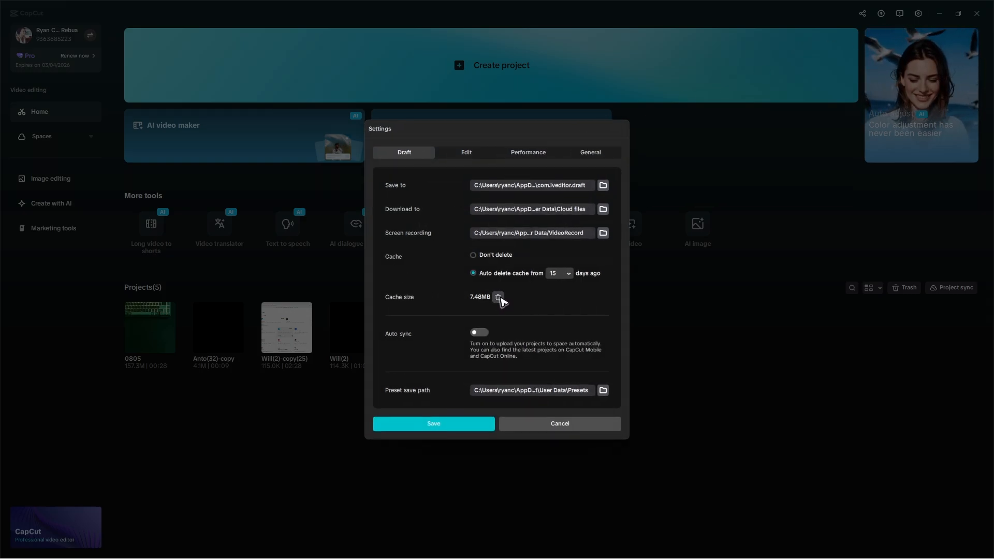
mouse_move(483, 319)
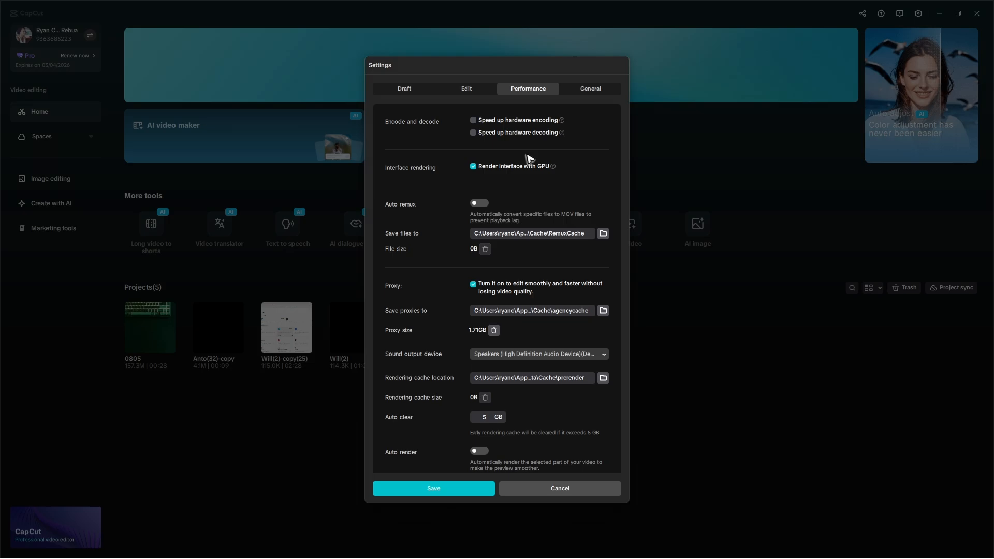
mouse_move(416, 176)
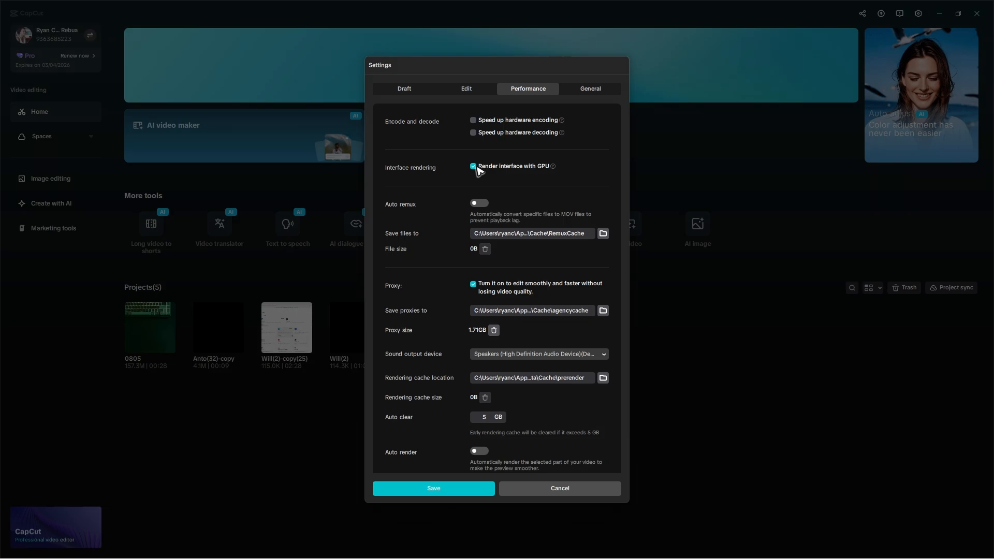
mouse_move(483, 151)
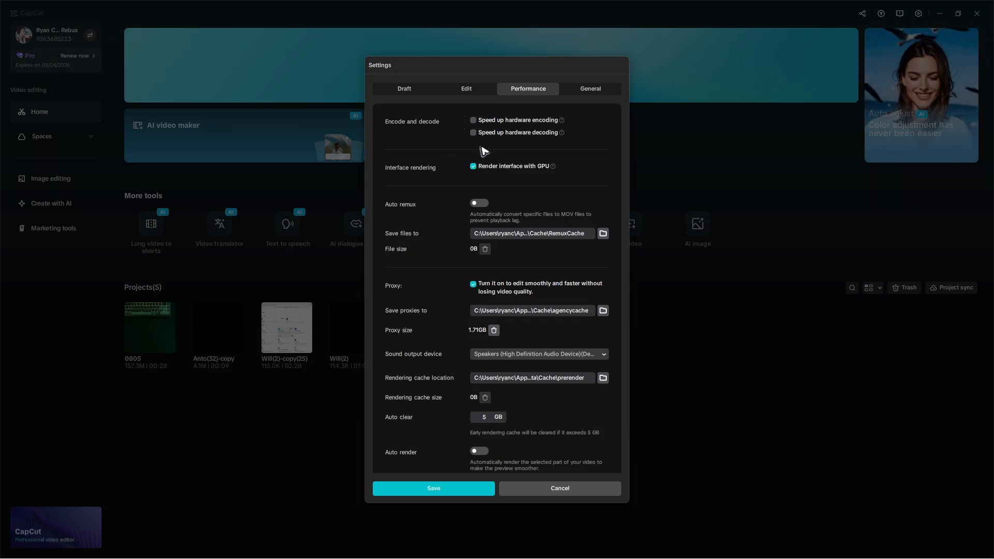
mouse_move(439, 128)
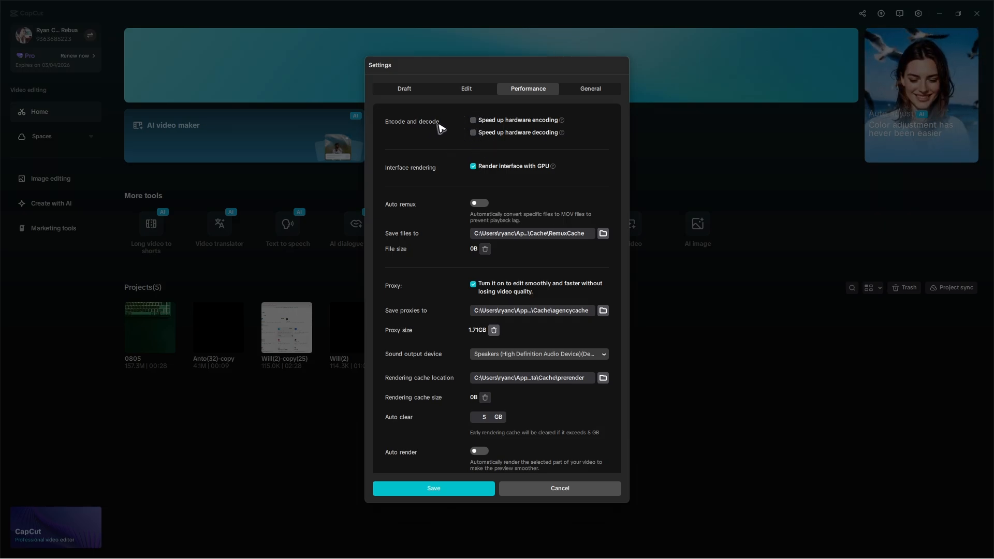
- Leave hardware encoding off and save Performance settings with GPU rendering and Proxy checked
click(472, 120)
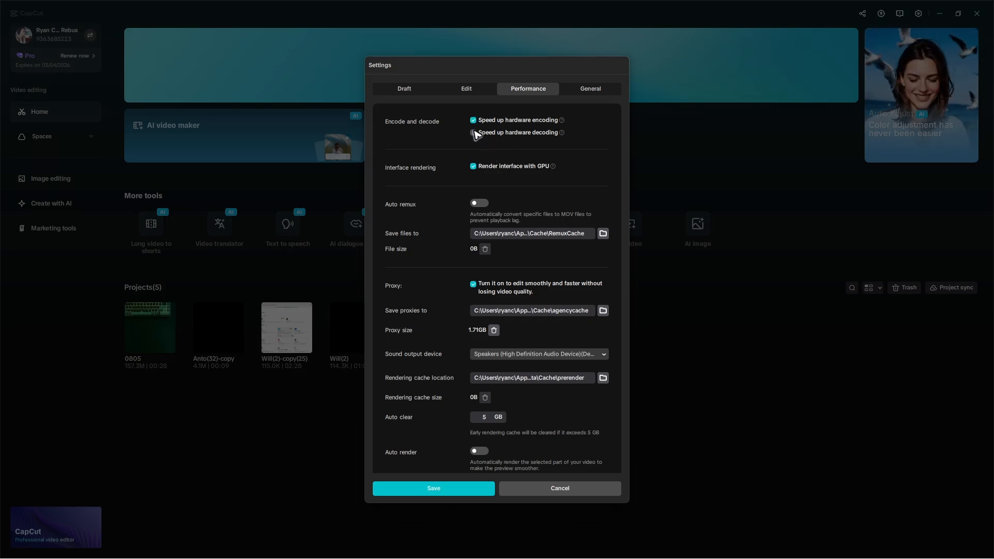
click(474, 120)
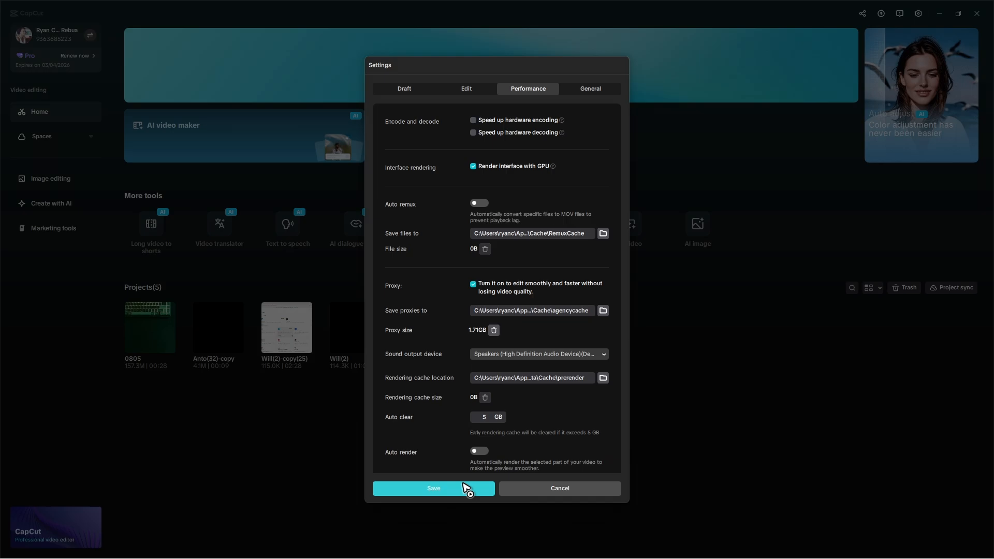
mouse_move(431, 107)
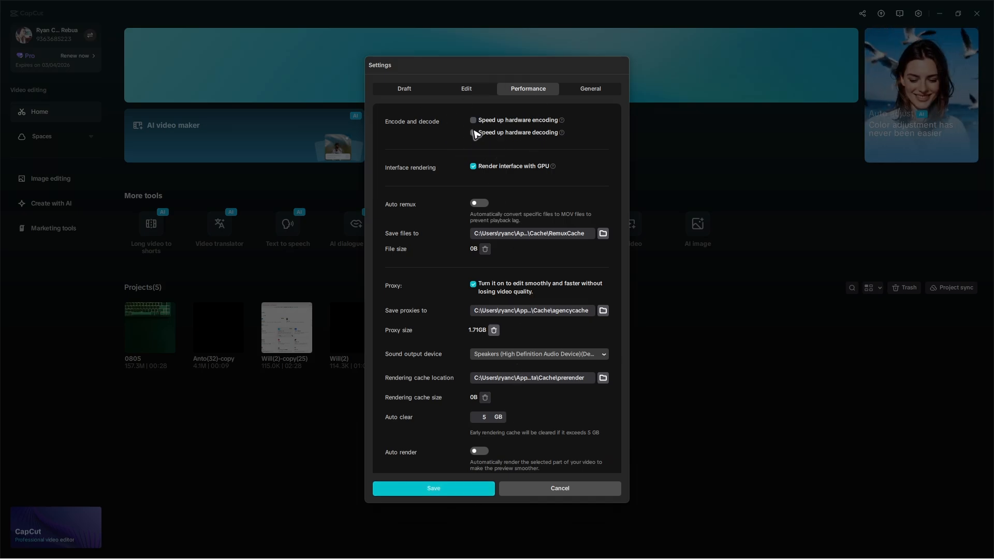
mouse_move(511, 219)
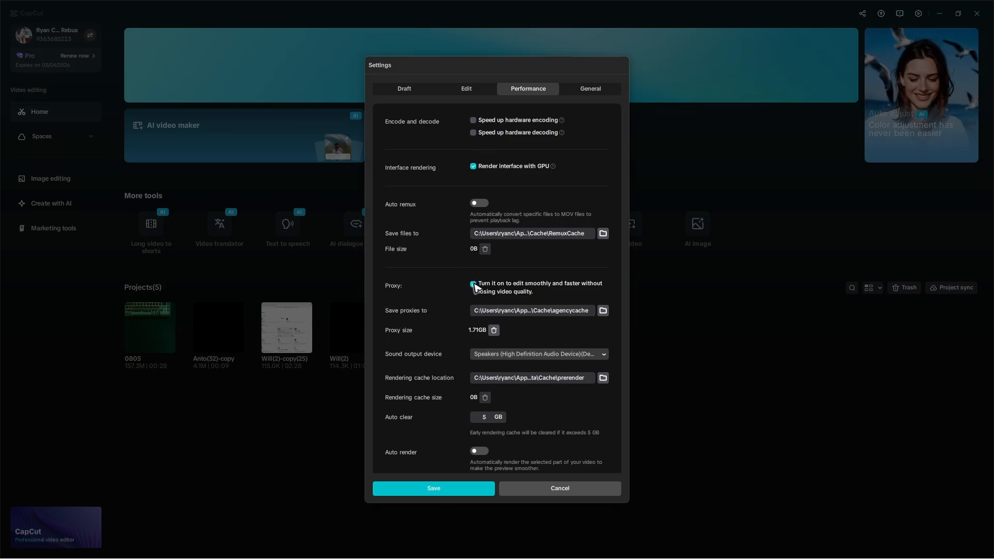
scroll(down, 3)
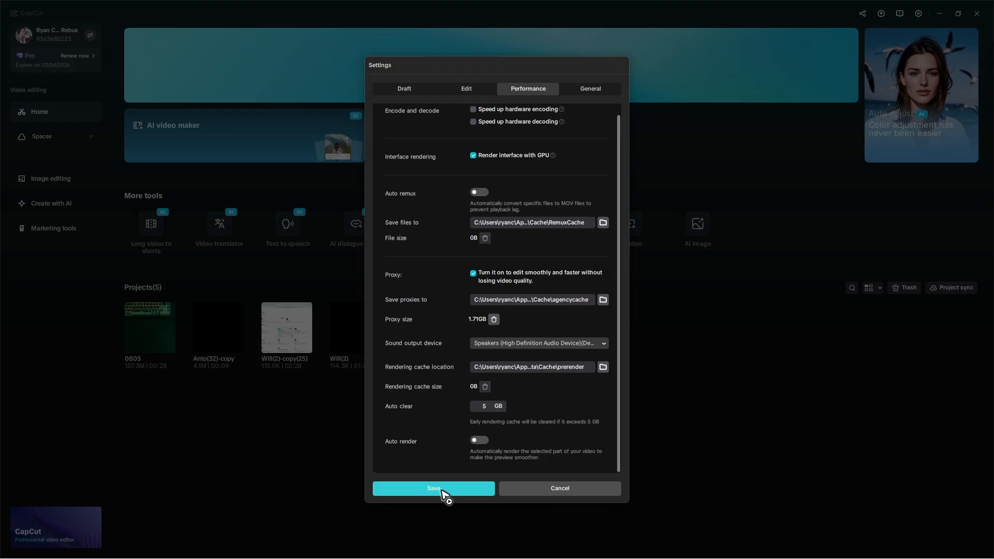
click(434, 488)
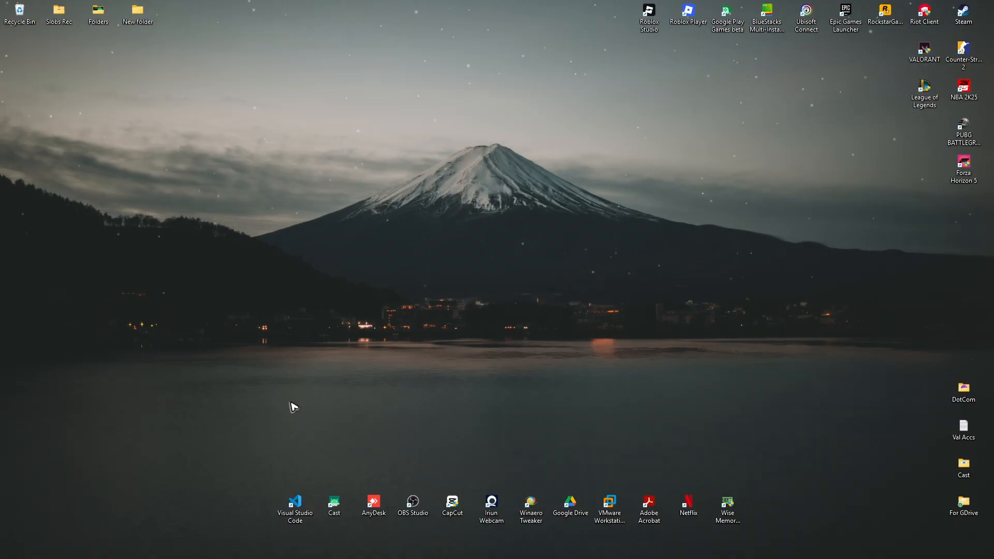
- Relaunch CapCut from the desktop shortcut so the 0805 project loads in the editor
double_click(452, 505)
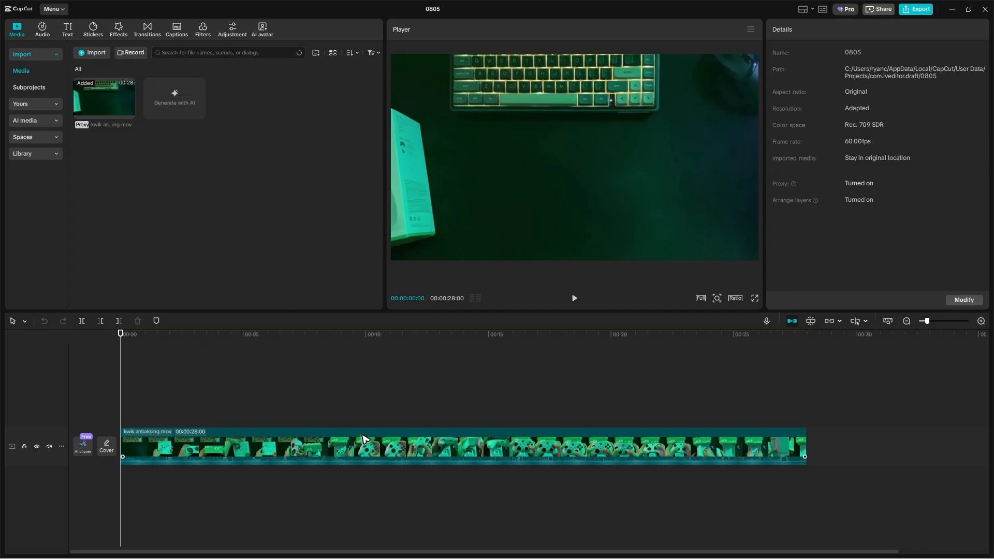
mouse_move(964, 300)
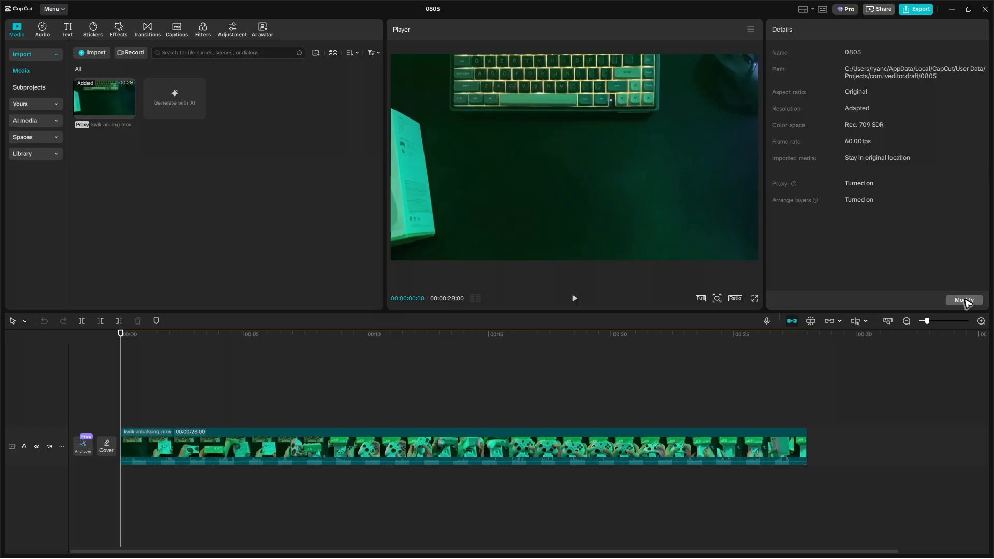
- Open the 0805 project's settings via Modify and select Original as the aspect ratio
click(963, 299)
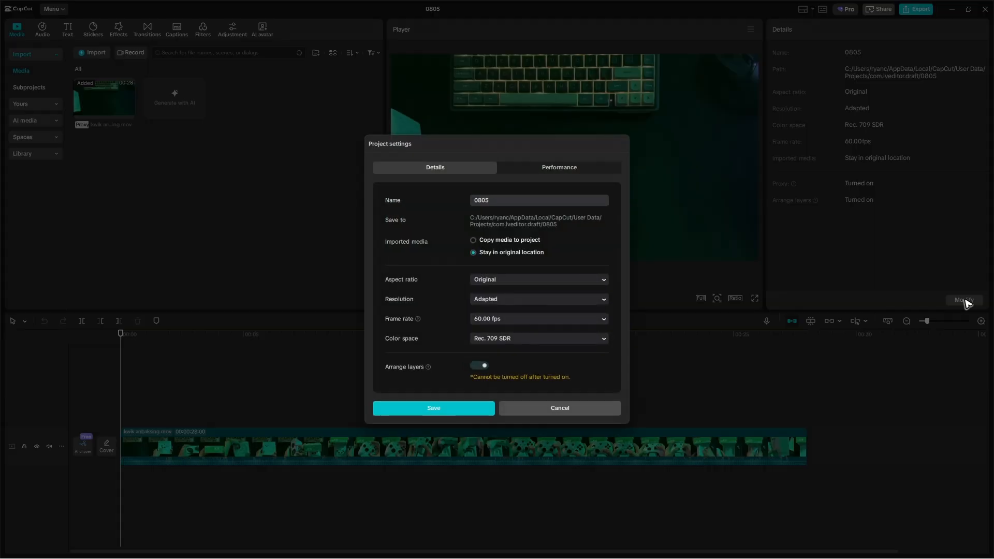
mouse_move(909, 284)
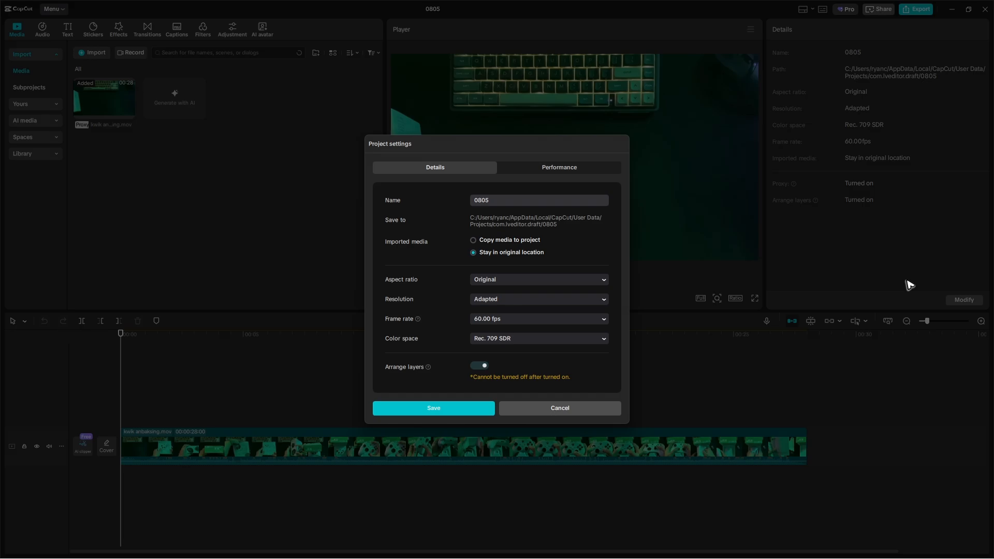
mouse_move(962, 272)
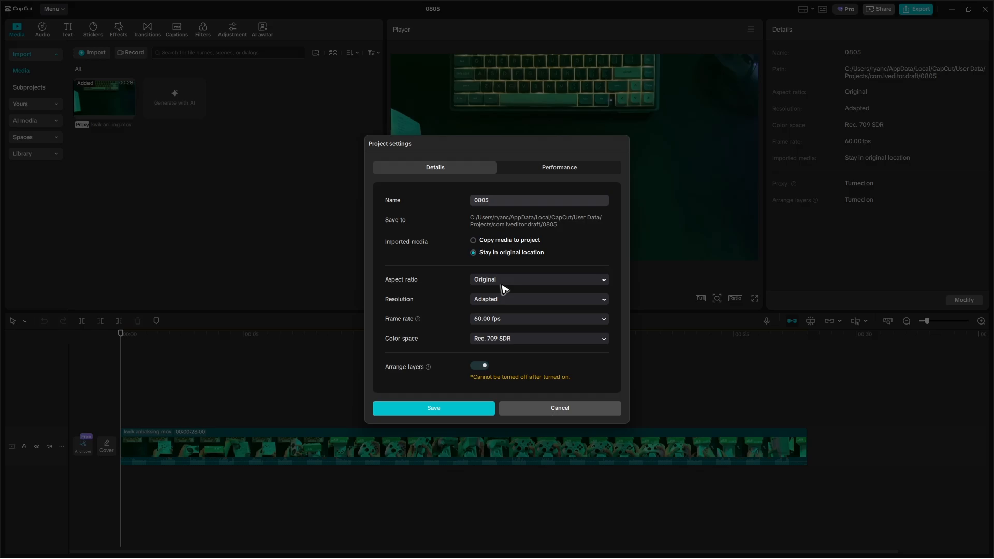
mouse_move(520, 283)
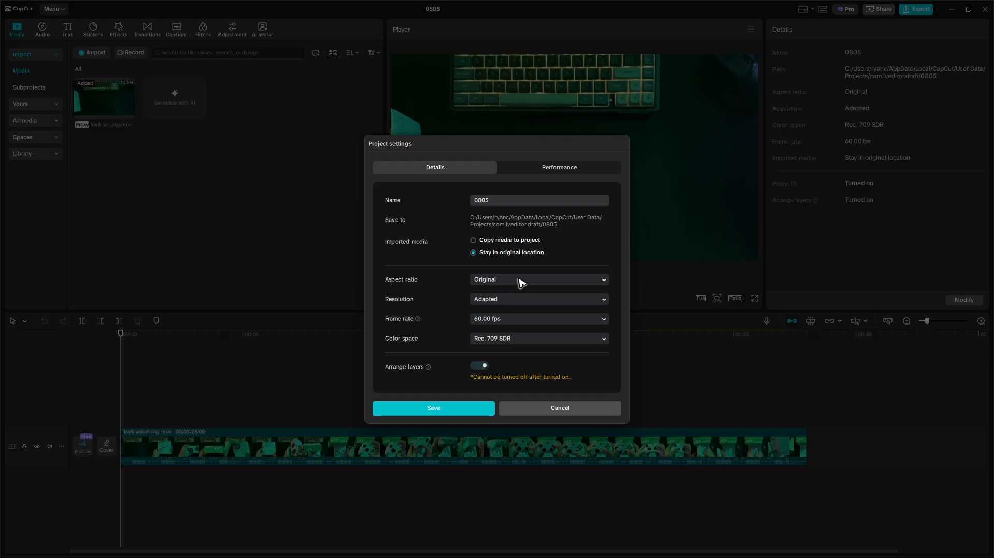
click(538, 279)
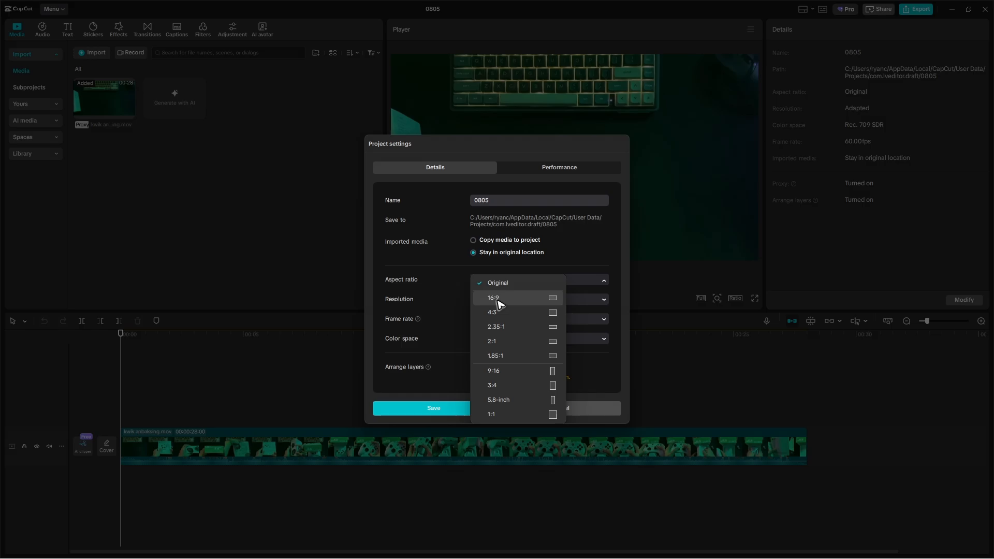
click(497, 282)
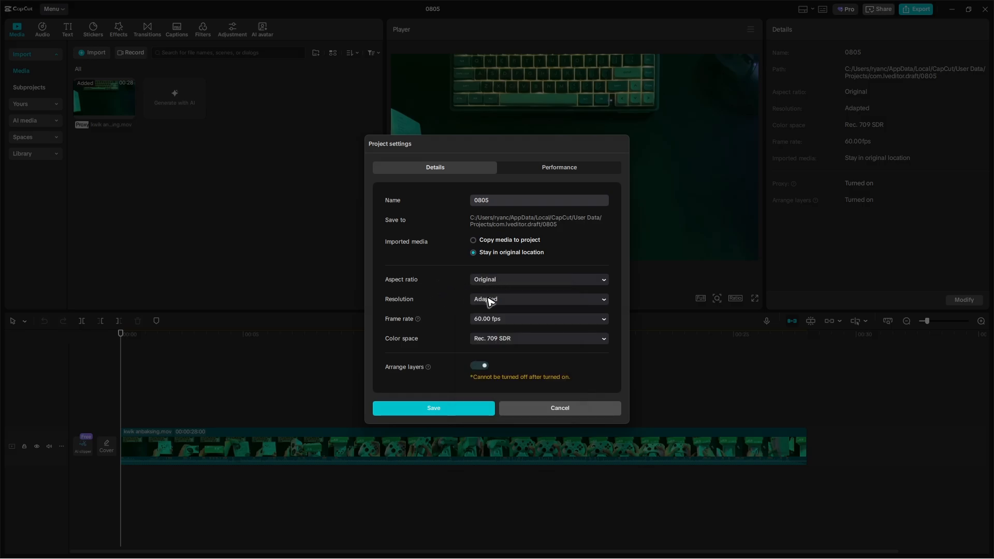
mouse_move(395, 325)
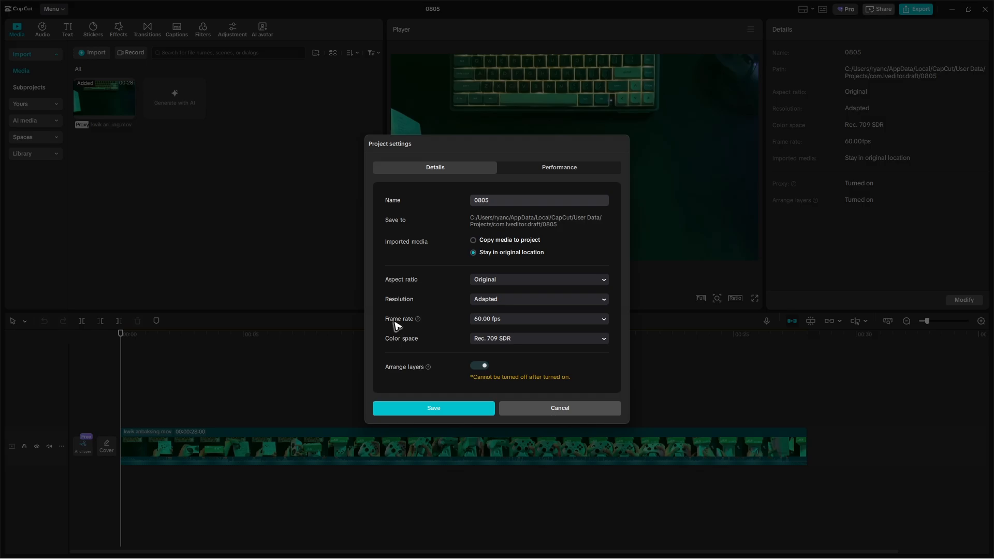
mouse_move(498, 253)
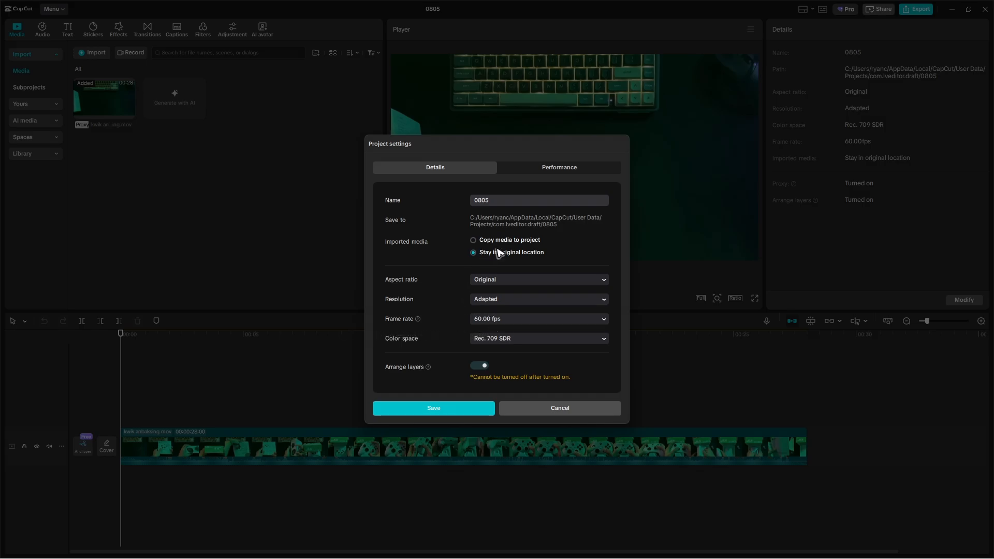
- Check the project's Performance tab shows Proxy on at 720P, then save
click(558, 167)
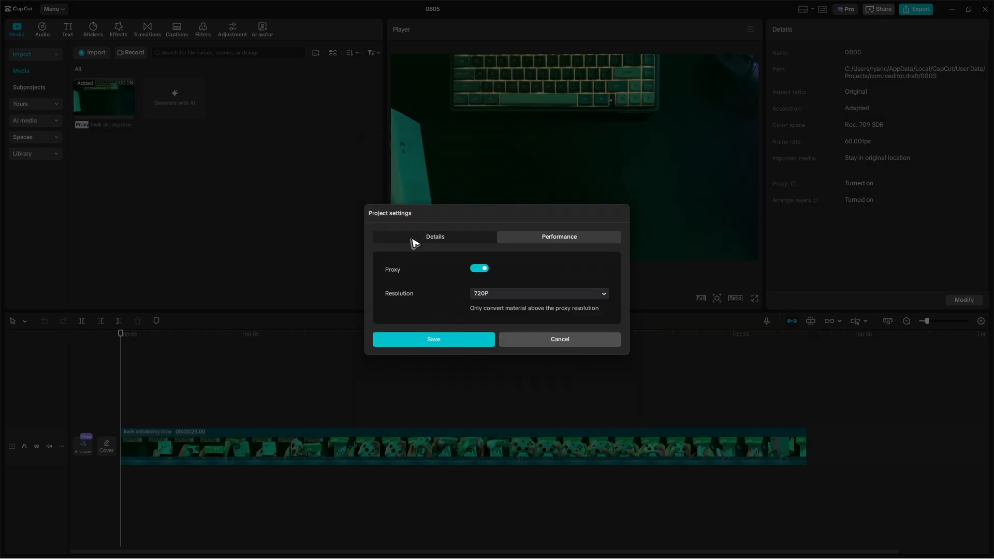
mouse_move(412, 298)
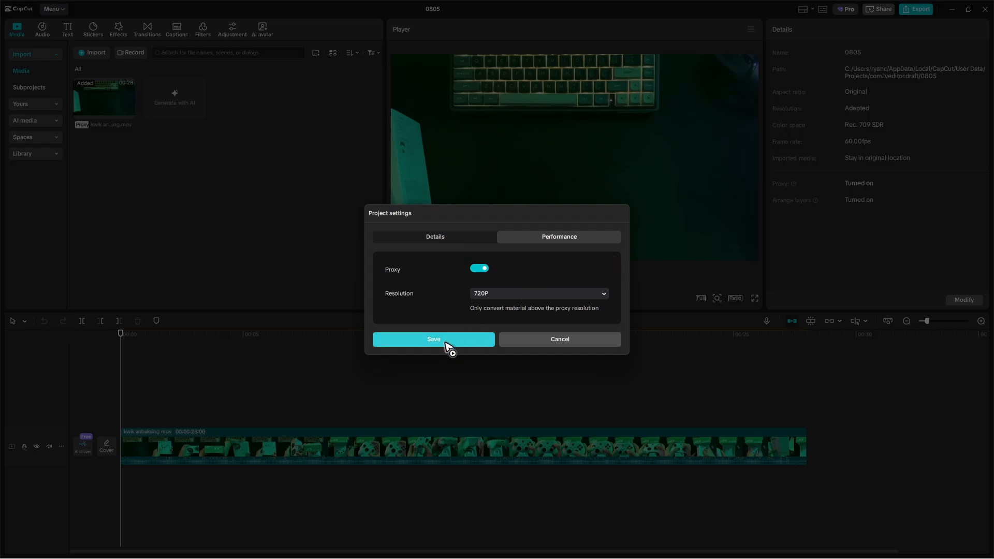
click(433, 339)
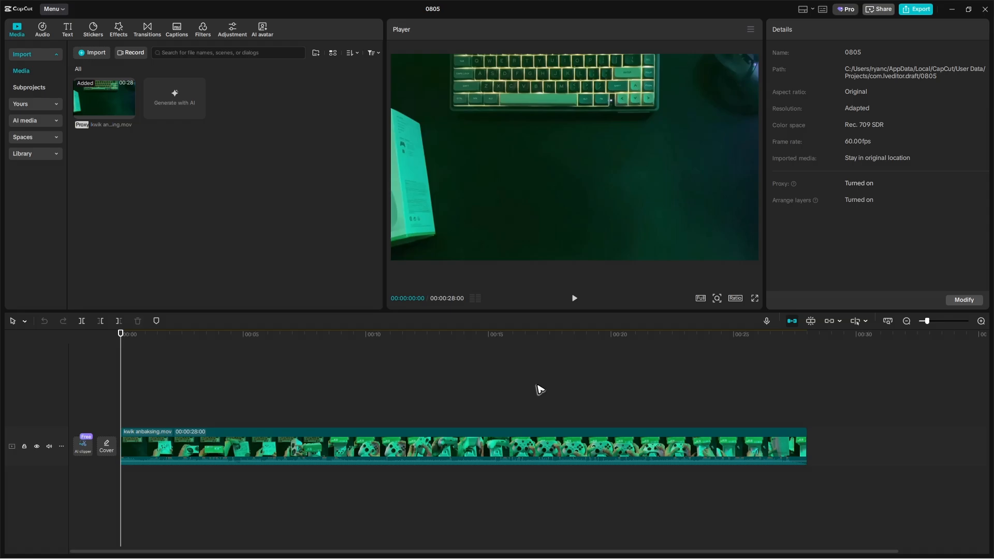
mouse_move(465, 378)
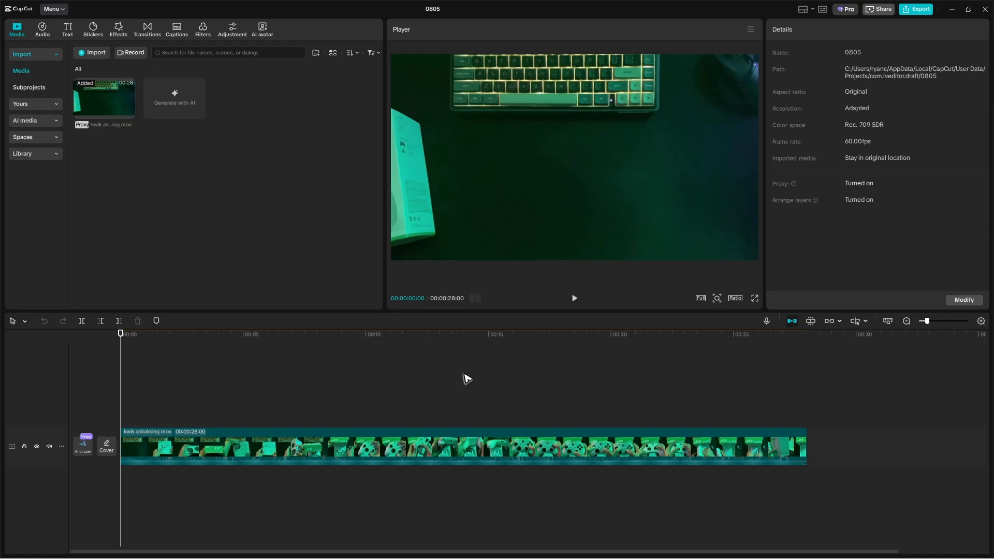